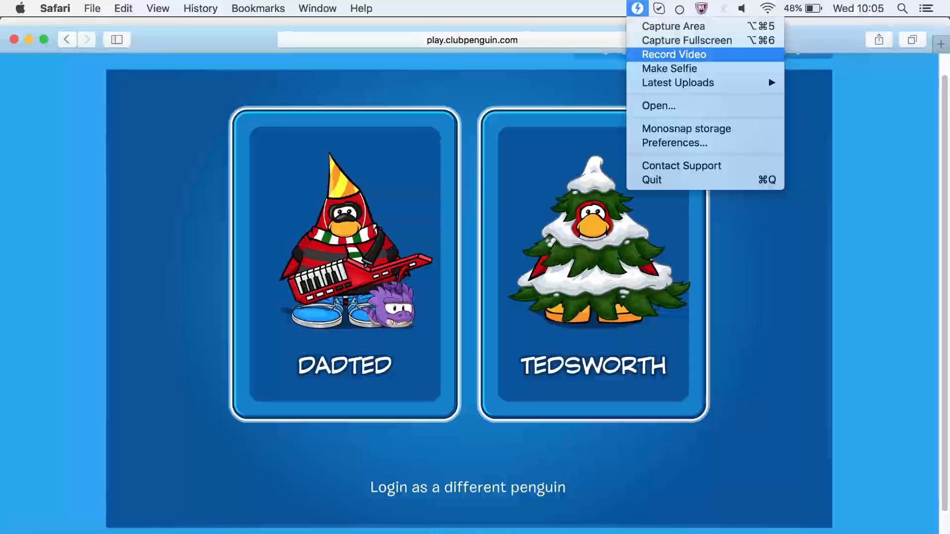
Record a five-second Monosnap video of the Club Penguin login page in Safari.
{"action": "left_click", "coordinate": [674, 55]}
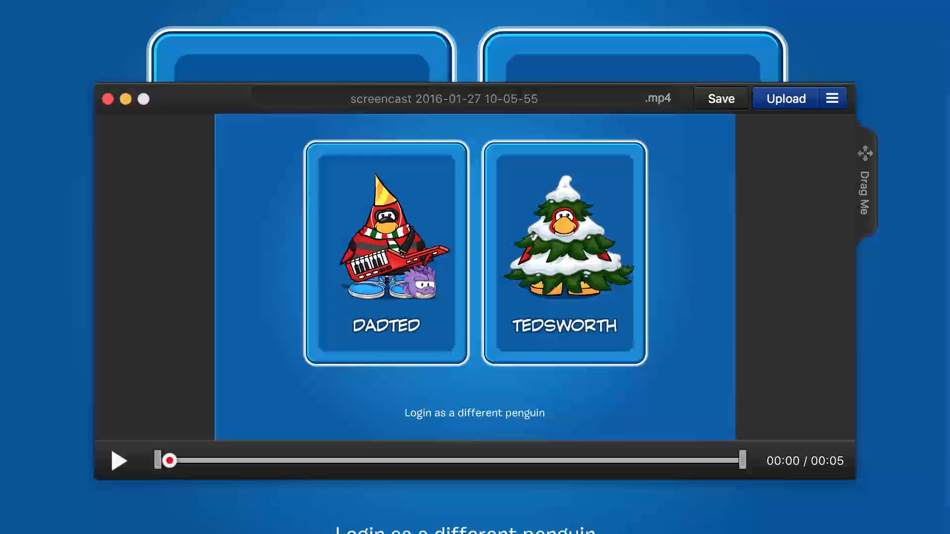
Close the Monosnap preview and bring up the Premiere Pro Sequence 09 project.
{"action": "left_click", "coordinate": [832, 98]}
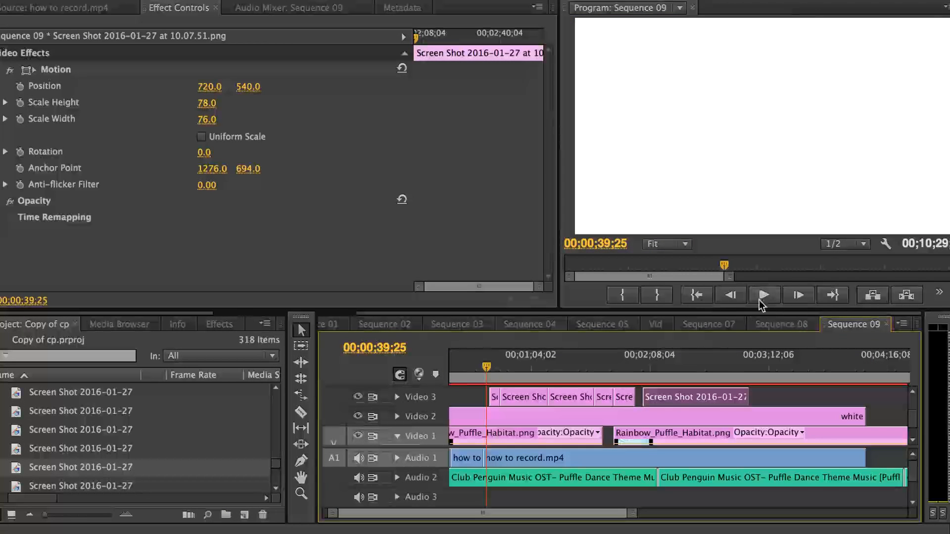
Play Sequence 09 from the Program monitor past 1:20, showing the penguin login clip.
{"action": "left_click", "coordinate": [764, 295]}
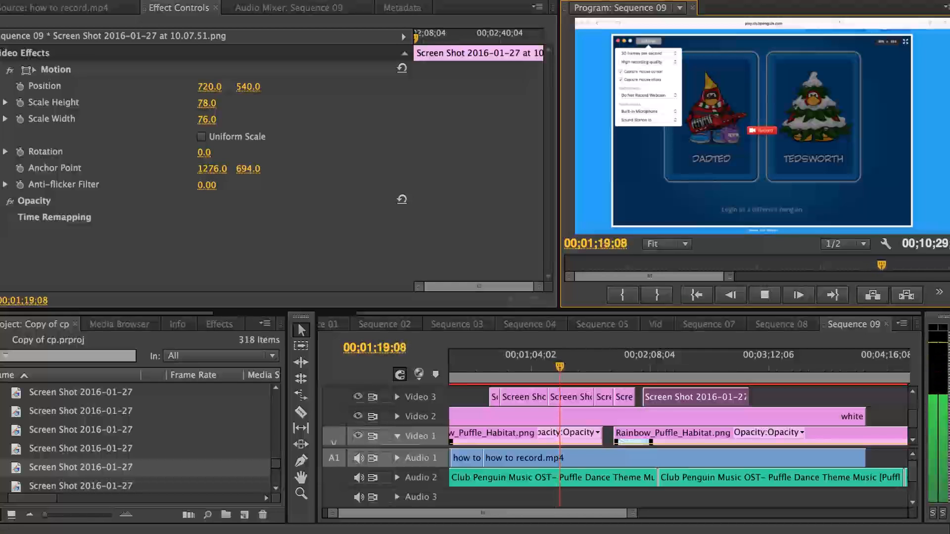
{"action": "left_click", "coordinate": [798, 295]}
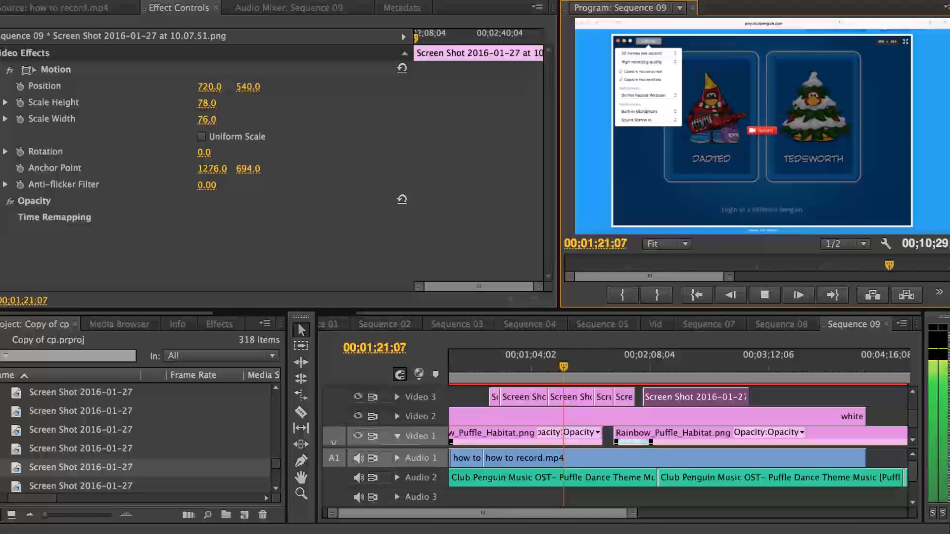
{"action": "left_click", "coordinate": [798, 294]}
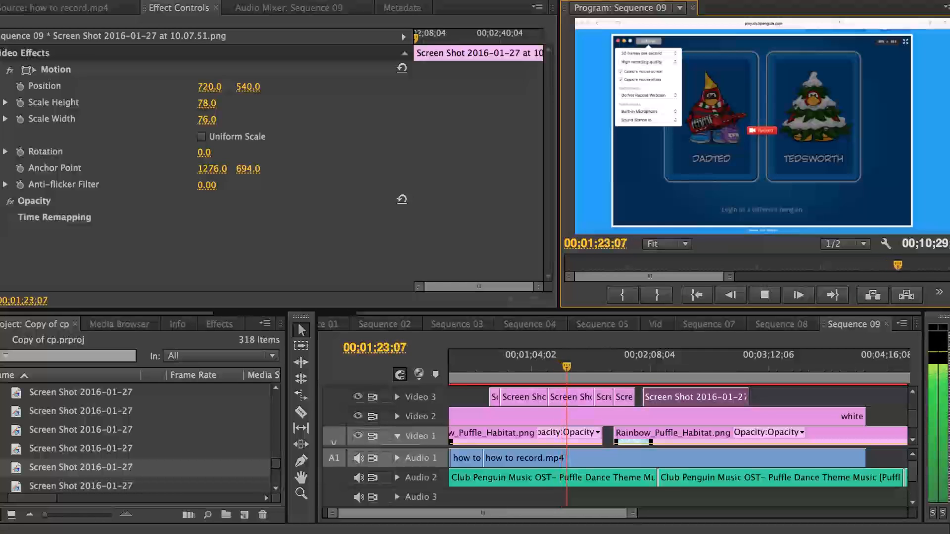